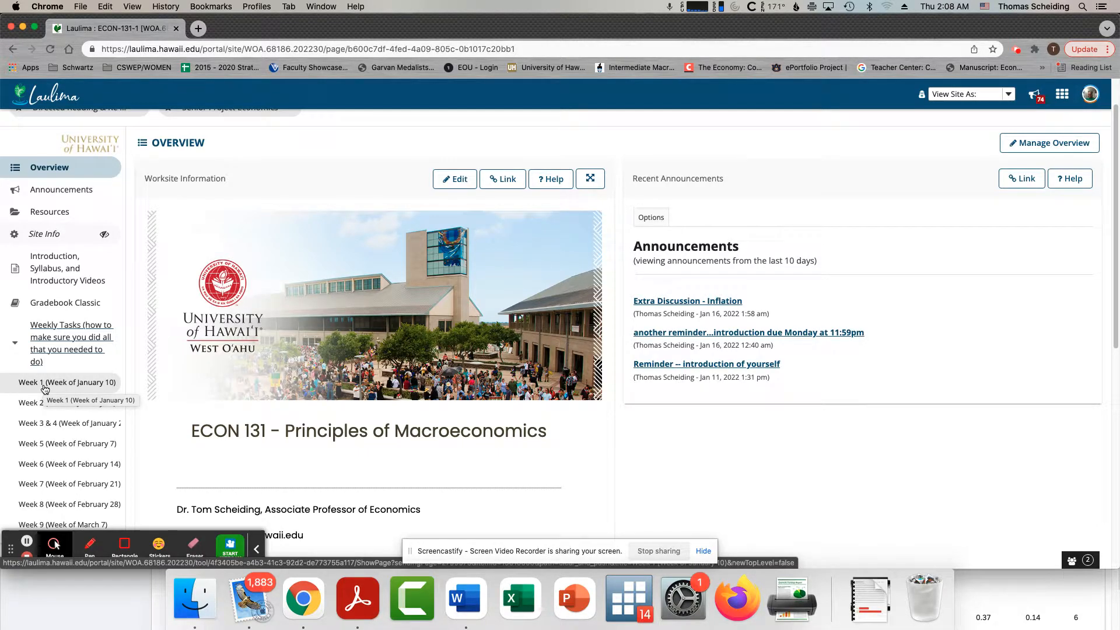
Show the Week 1 (Week of January 10) task checklist from the Weekly Tasks sidebar
{"action": "left_click", "coordinate": [66, 382]}
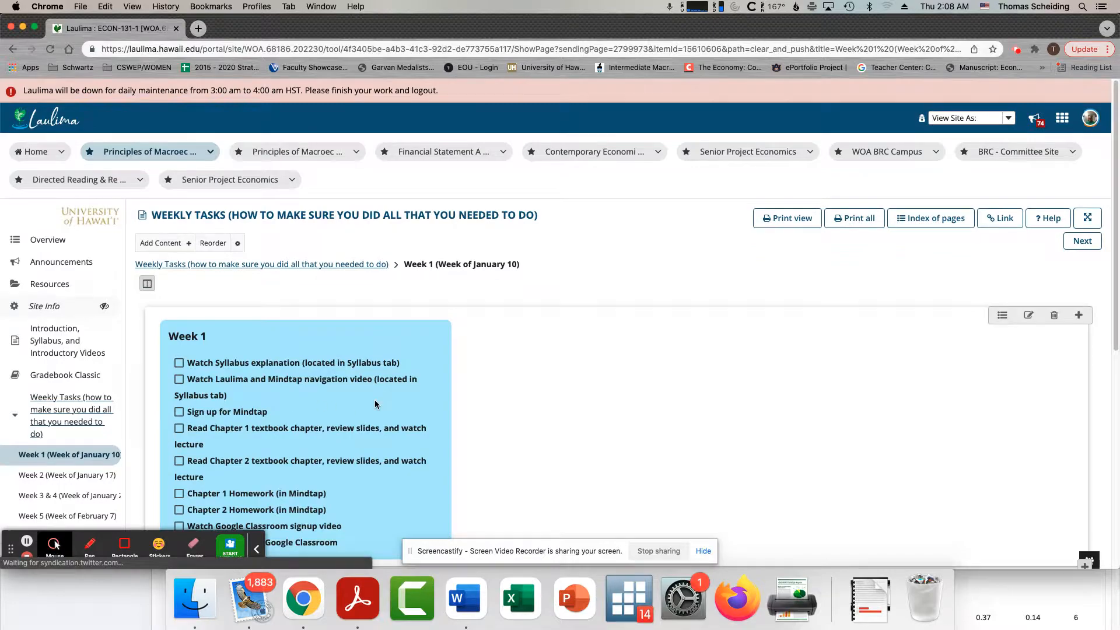
{"action": "scroll", "scroll_direction": "down", "scroll_amount": 3}
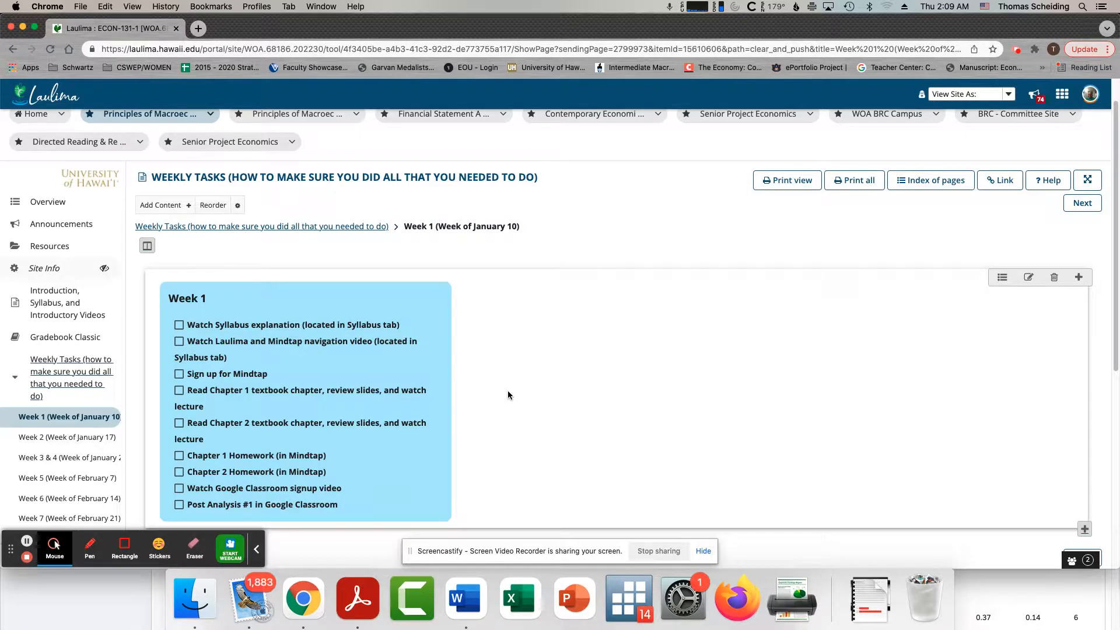
{"action": "scroll", "scroll_direction": "down", "scroll_amount": 3}
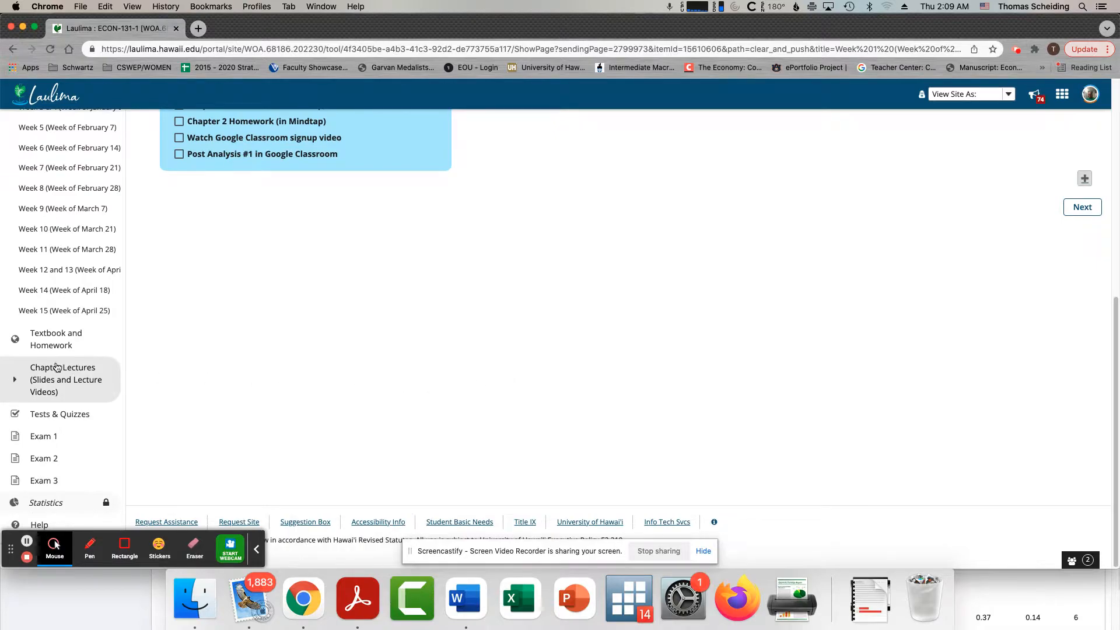
{"action": "mouse_move", "coordinate": [57, 344]}
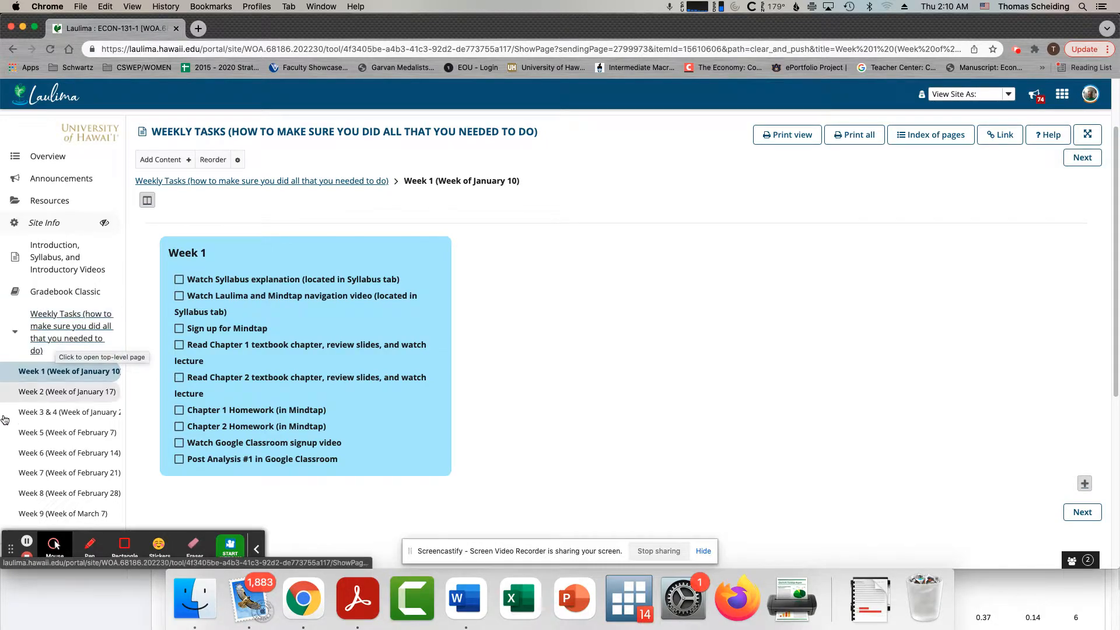
Tick then untick Post Analysis #1, and leave Chapter 1 Homework (in Mindtap) ticked
{"action": "left_click", "coordinate": [178, 459]}
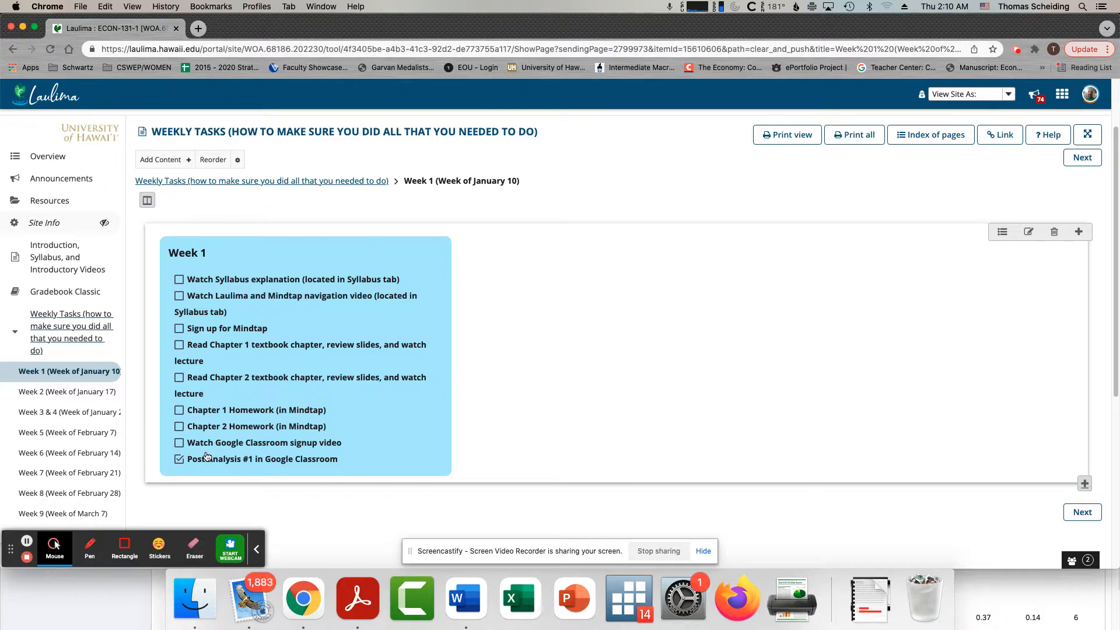
{"action": "mouse_move", "coordinate": [211, 458]}
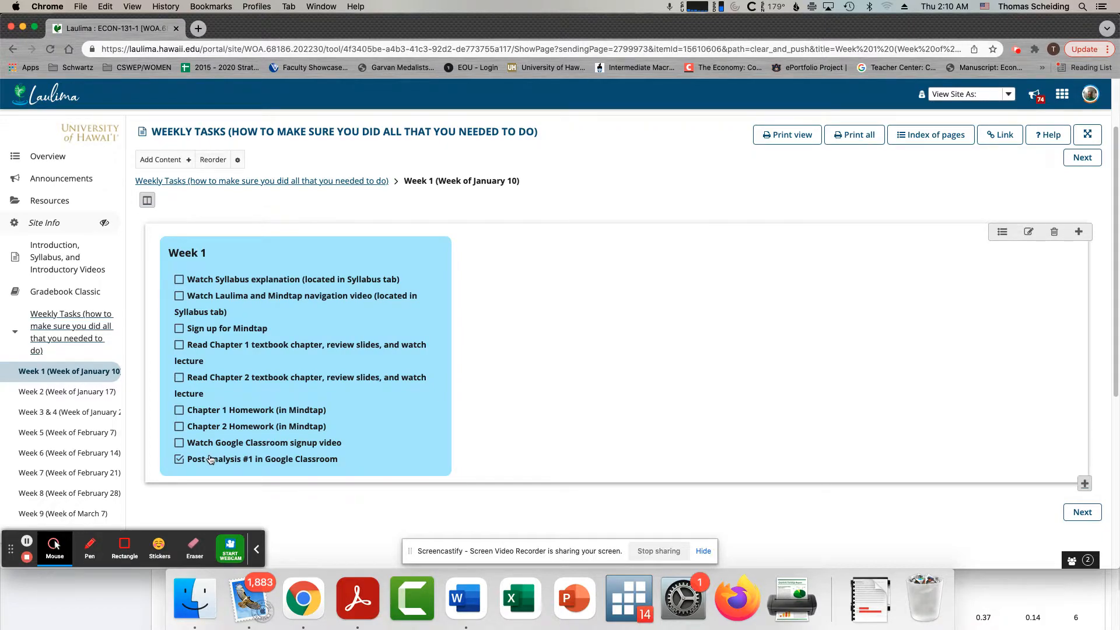
{"action": "mouse_move", "coordinate": [212, 466]}
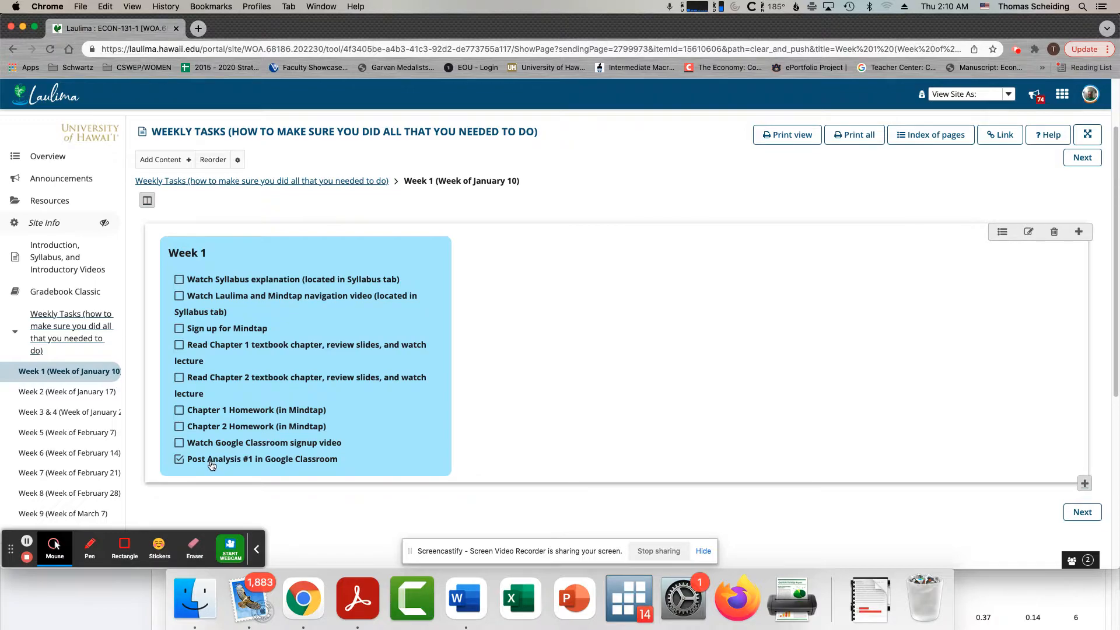
{"action": "left_click", "coordinate": [179, 459]}
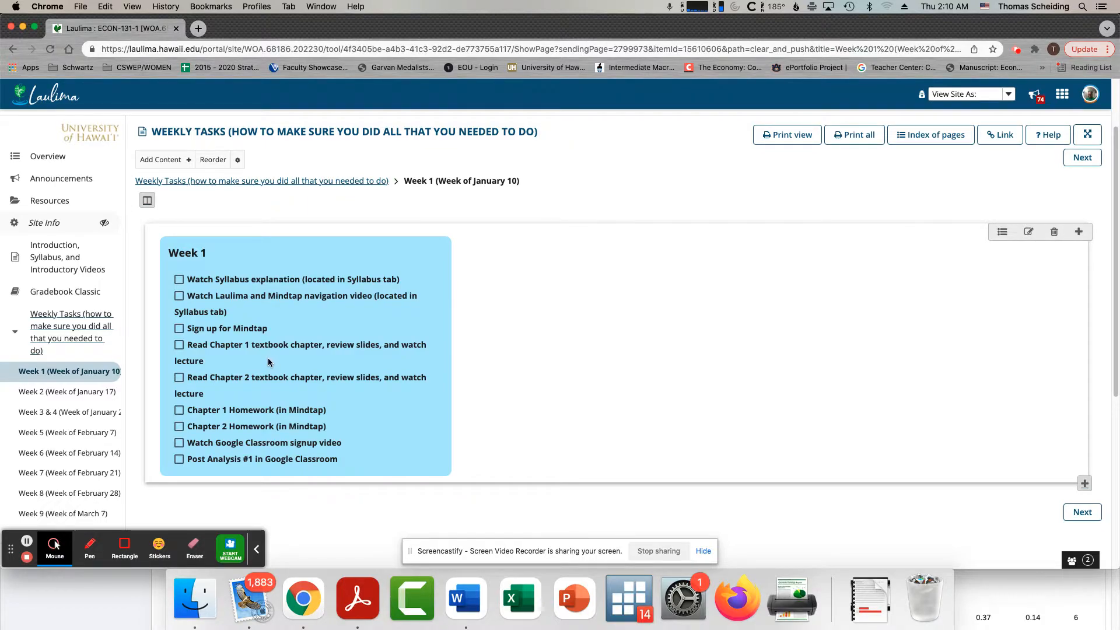
{"action": "left_click", "coordinate": [179, 377]}
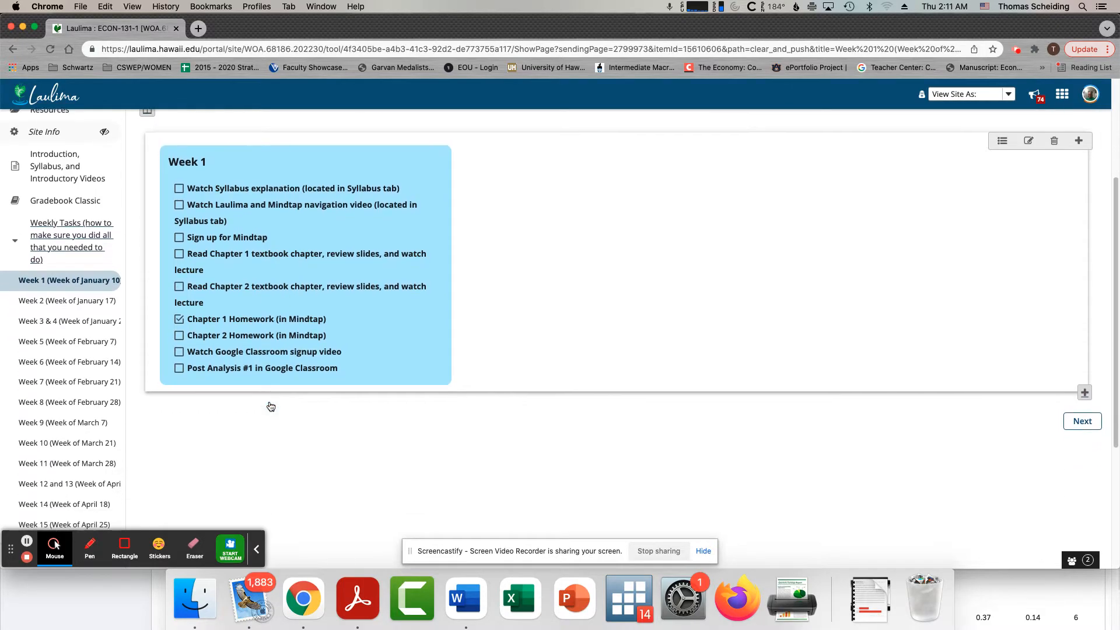
{"action": "scroll", "scroll_direction": "down", "scroll_amount": 3}
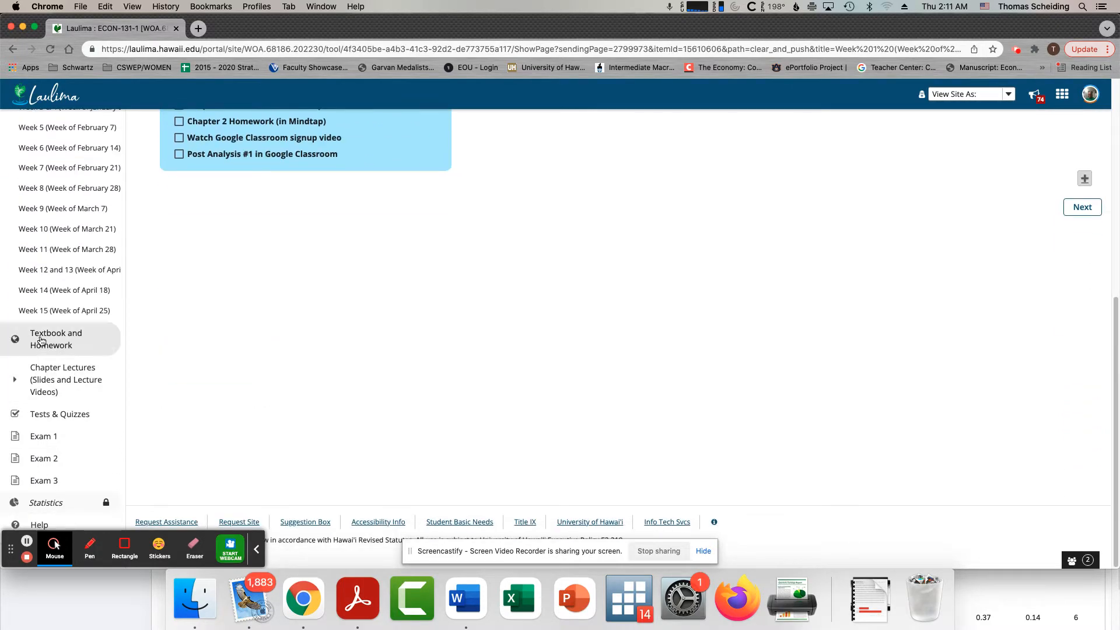
{"action": "mouse_move", "coordinate": [63, 347]}
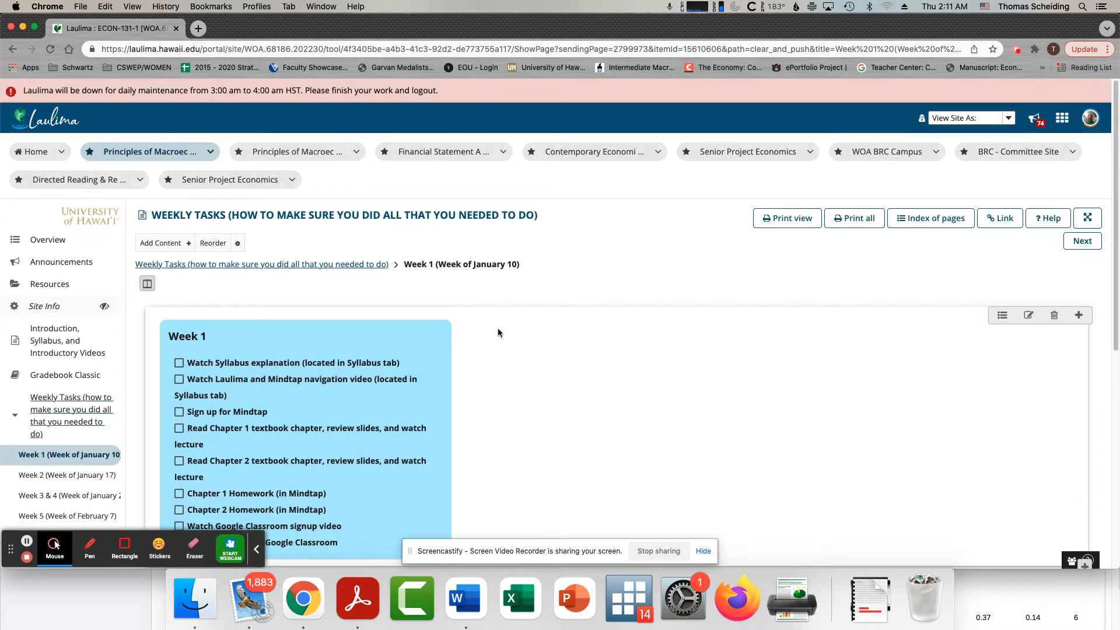
Scroll the reloaded Week 1 page down to the sidebar's Chapter Lectures entries
{"action": "scroll", "scroll_direction": "down", "scroll_amount": 3}
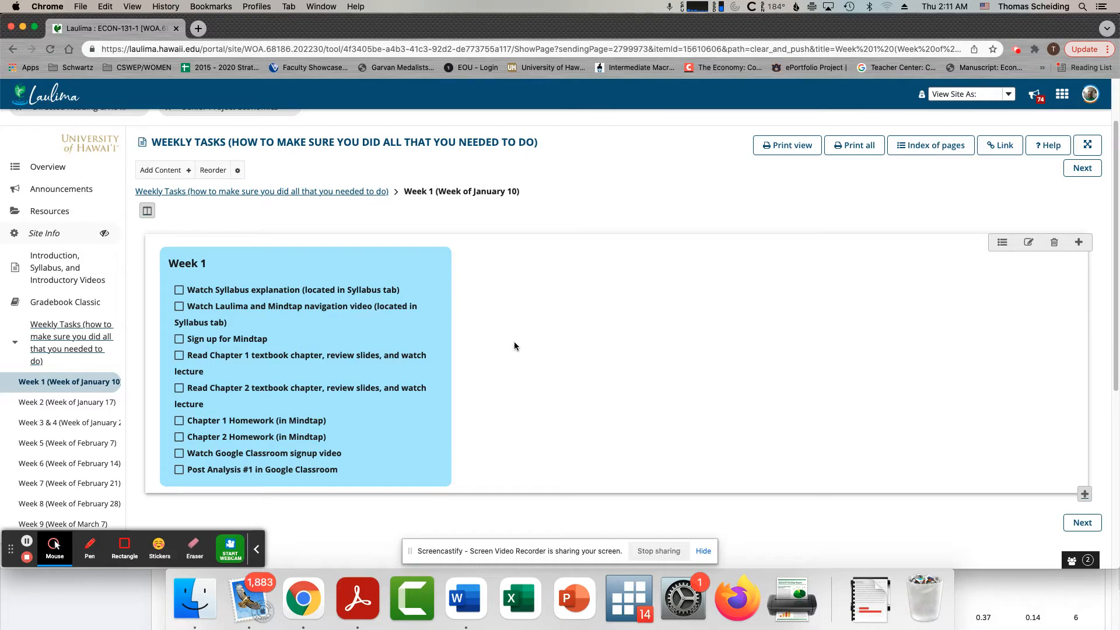
{"action": "scroll", "scroll_direction": "down", "scroll_amount": 3}
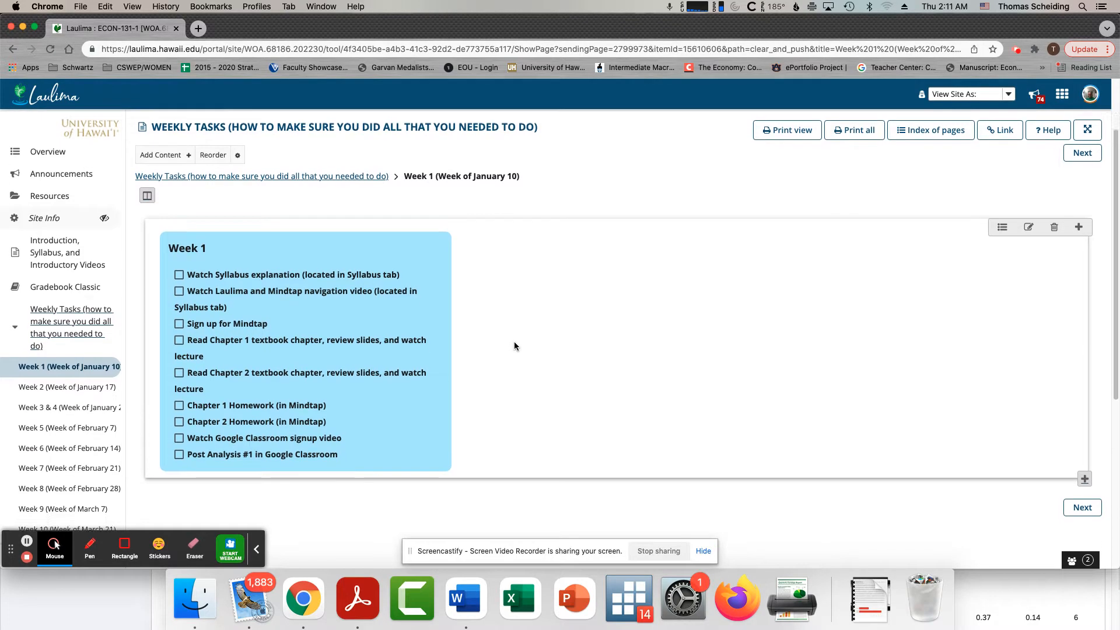
{"action": "scroll", "scroll_direction": "down", "scroll_amount": 3}
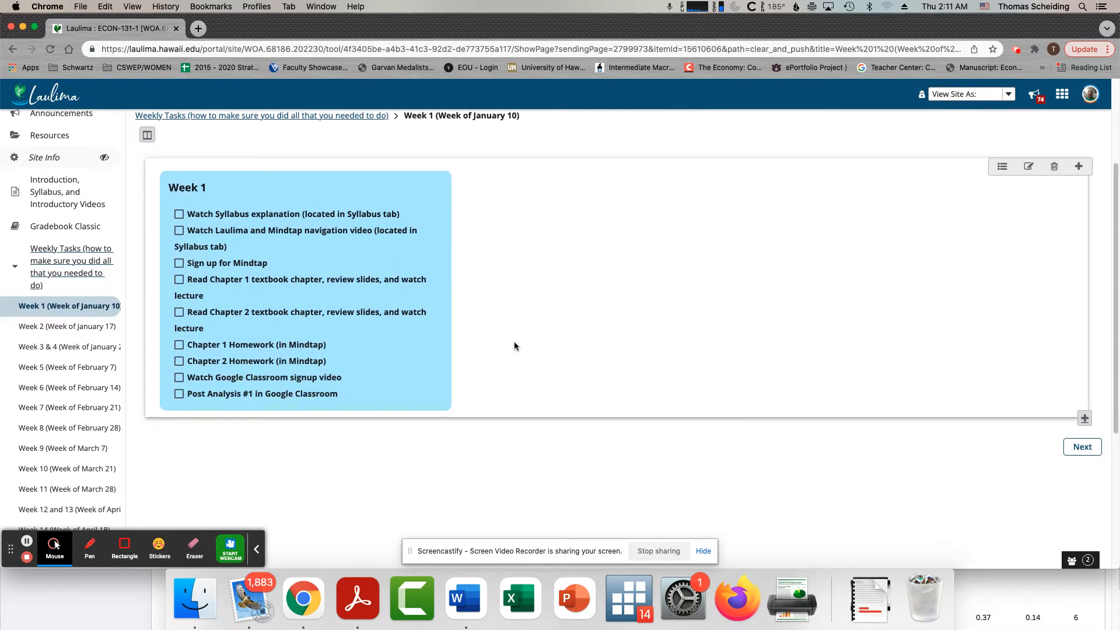
{"action": "scroll", "scroll_direction": "down", "scroll_amount": 3}
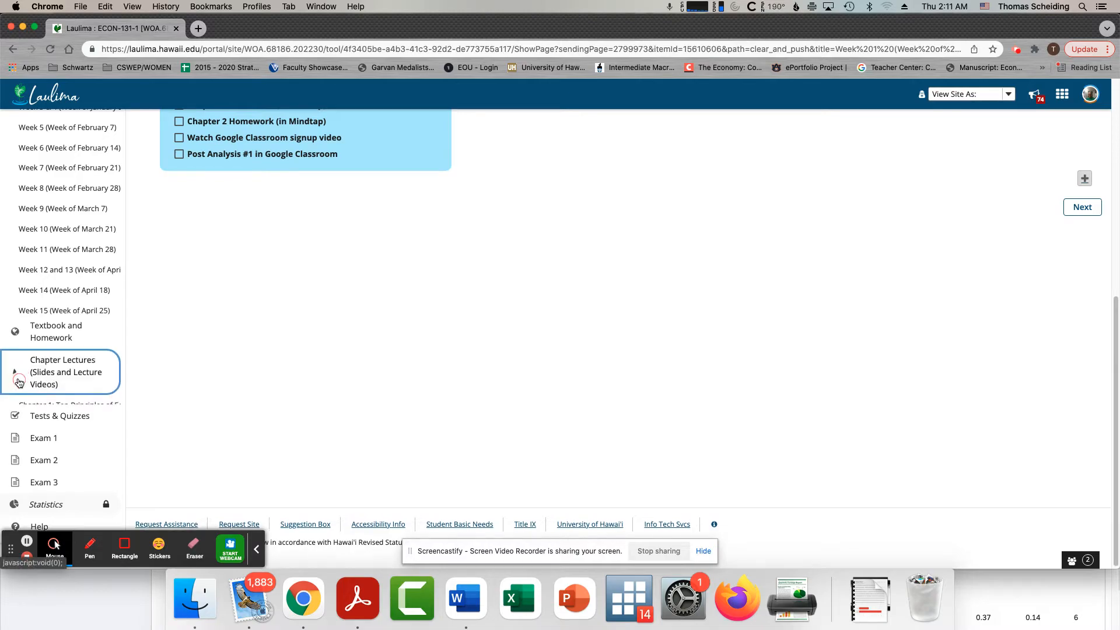
Show the Chapter 1: Ten Principles of Economics lecture page with its slides and video
{"action": "left_click", "coordinate": [62, 371]}
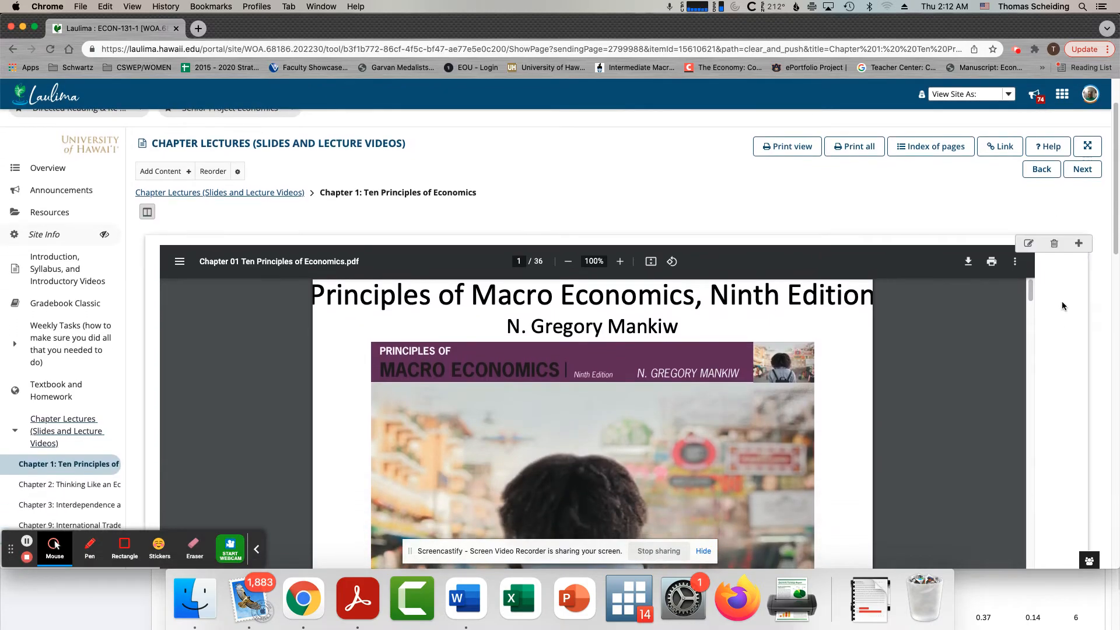
{"action": "scroll", "scroll_direction": "down", "scroll_amount": 3}
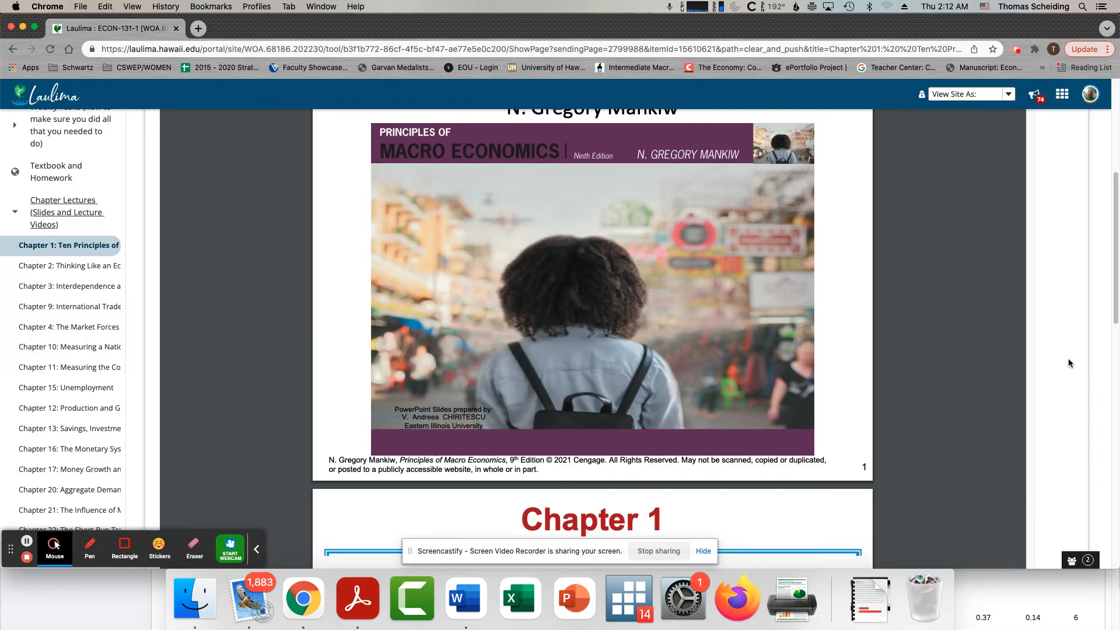
{"action": "mouse_move", "coordinate": [914, 454]}
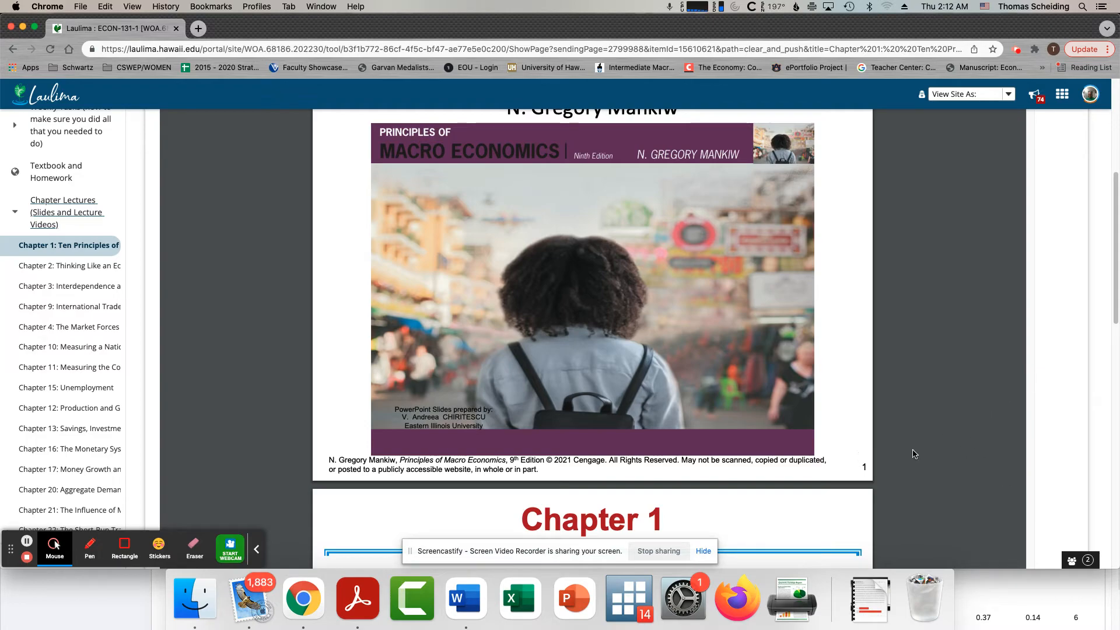
{"action": "mouse_move", "coordinate": [903, 439]}
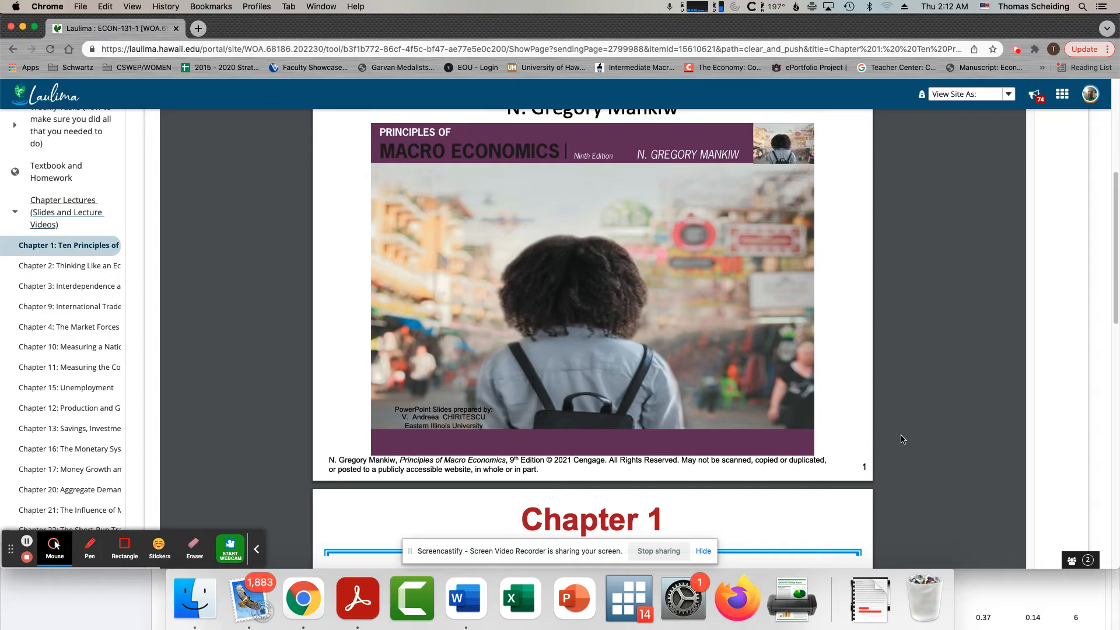
{"action": "mouse_move", "coordinate": [749, 476]}
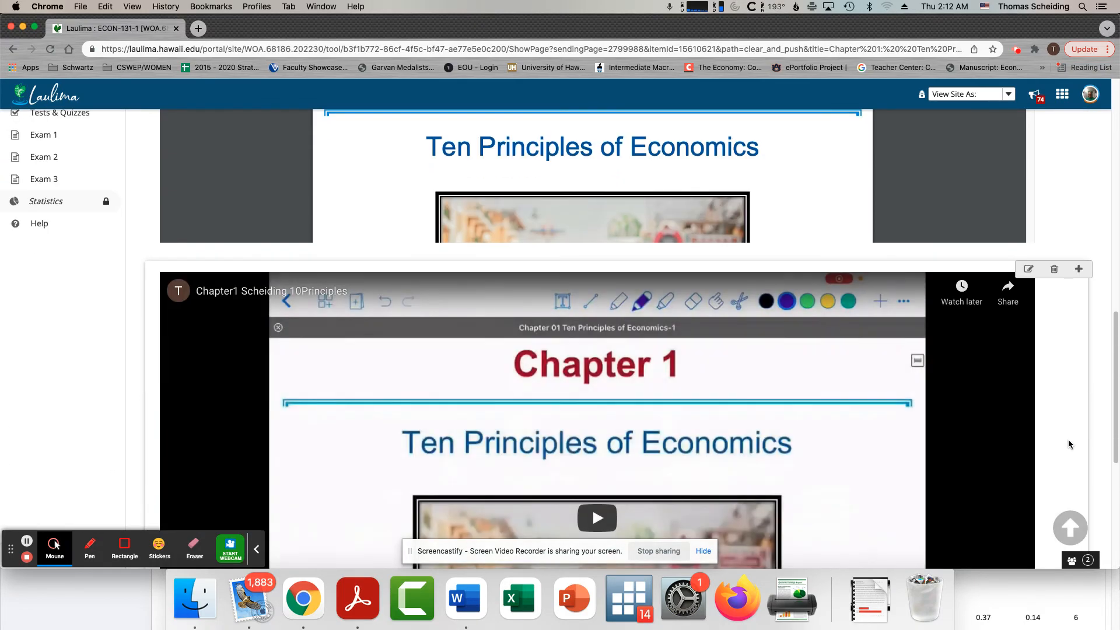
{"action": "scroll", "scroll_direction": "down", "scroll_amount": 3}
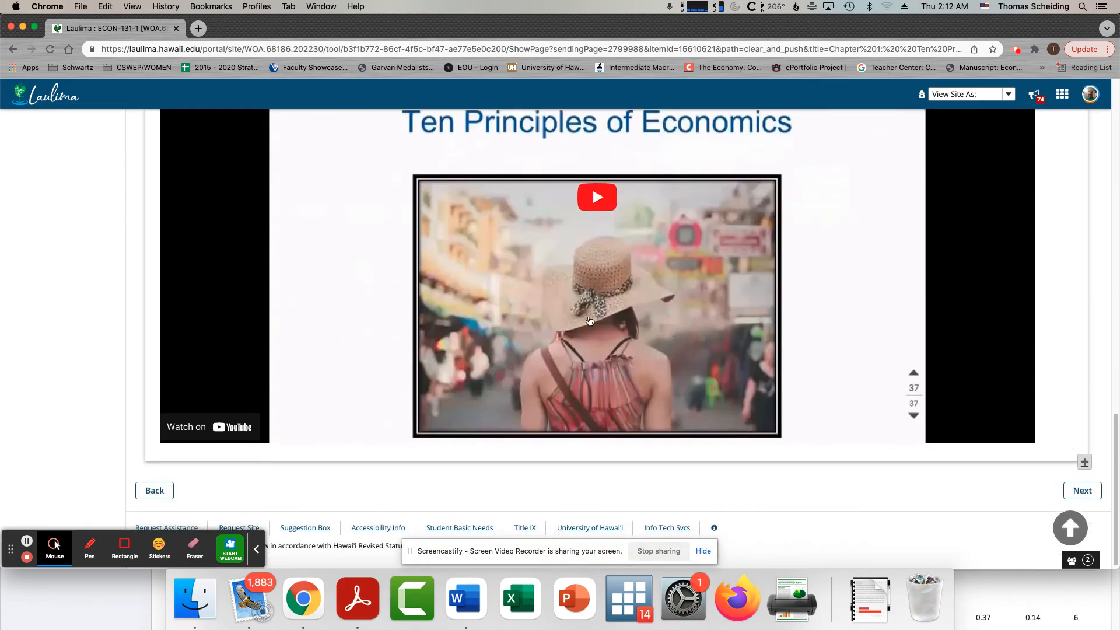
{"action": "mouse_move", "coordinate": [596, 200]}
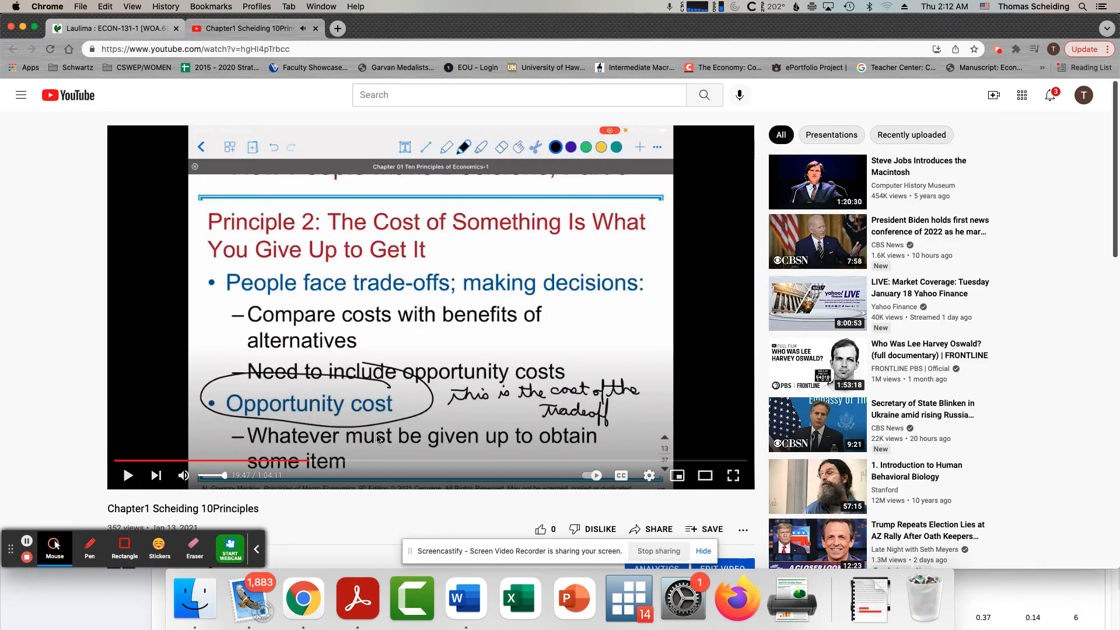
{"action": "mouse_move", "coordinate": [422, 340]}
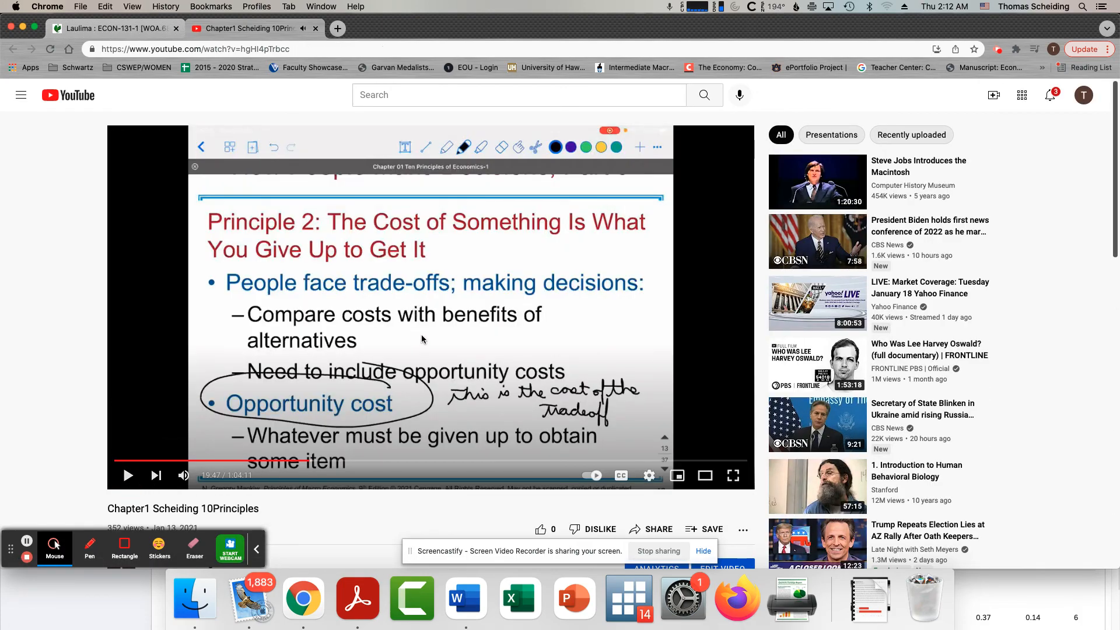